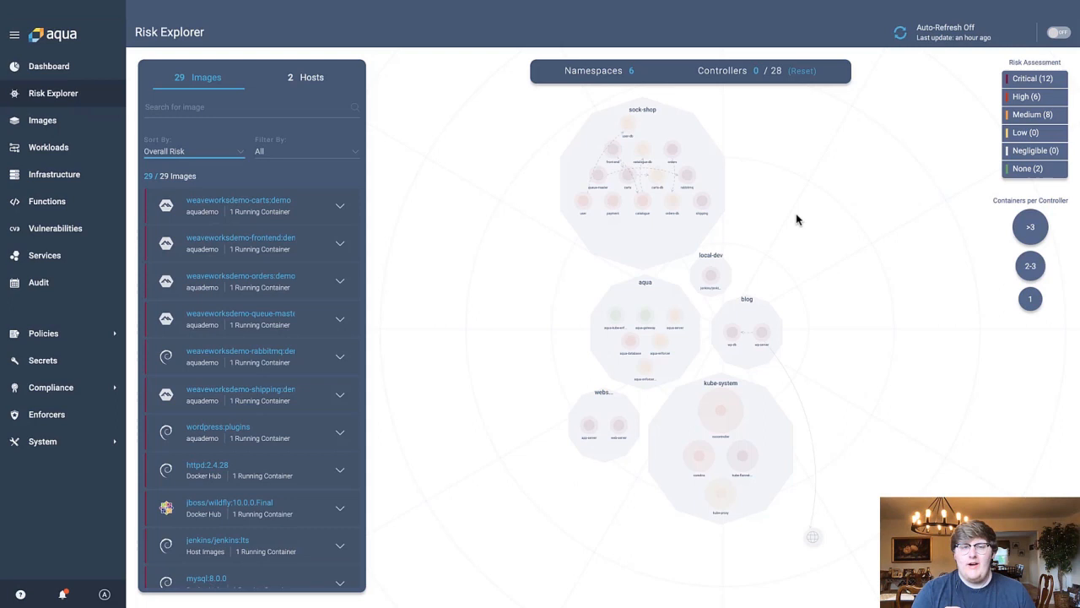
mouse_move(367, 177)
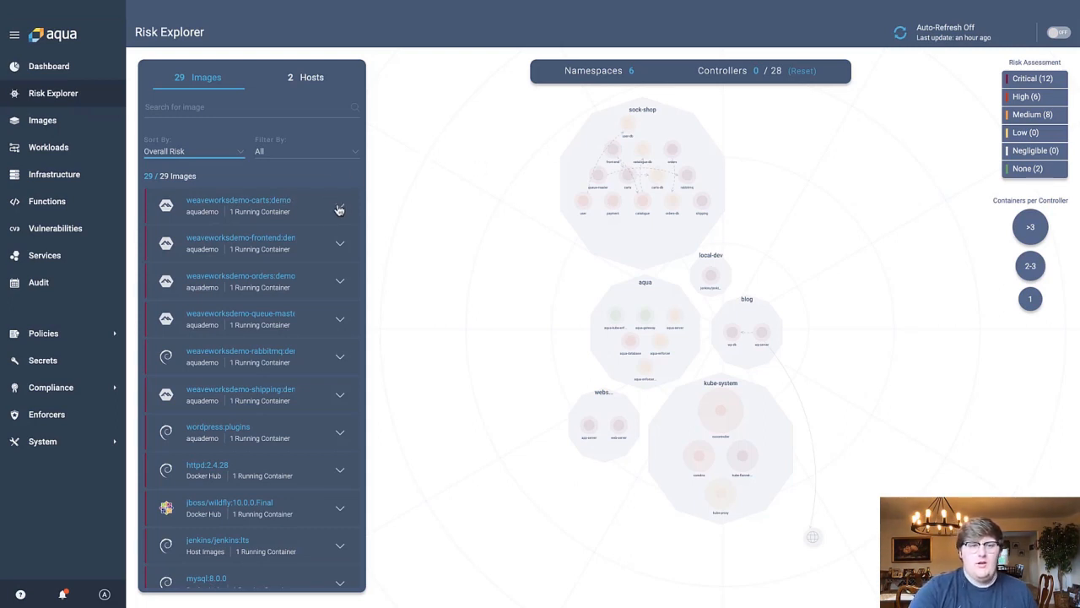
Expand the weaveworksdemo-carts:demo image to show its risk counts 26, 39 and 51.
left_click(340, 207)
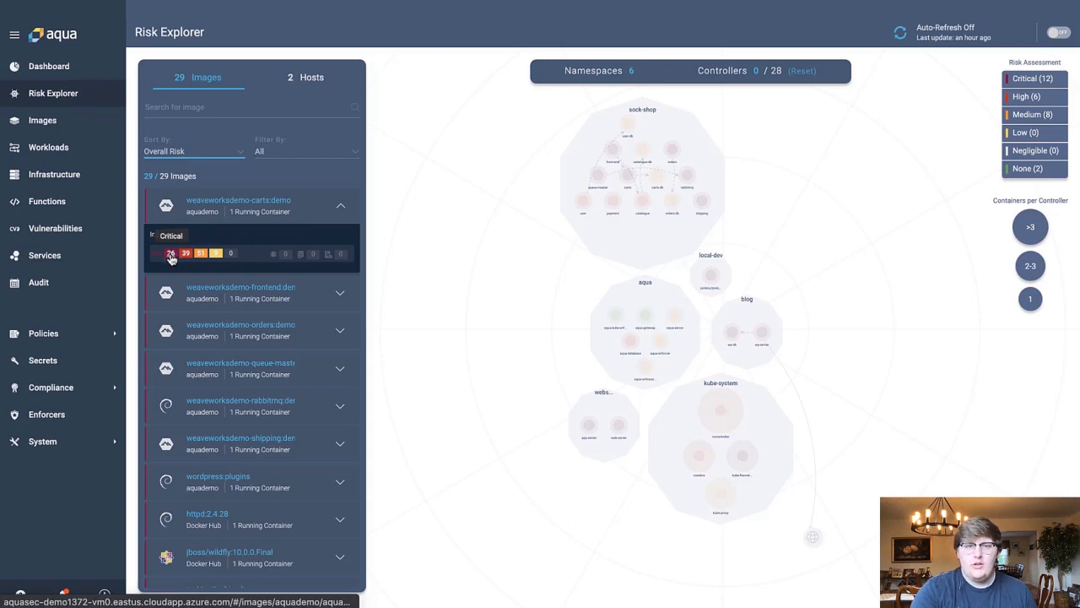
mouse_move(202, 254)
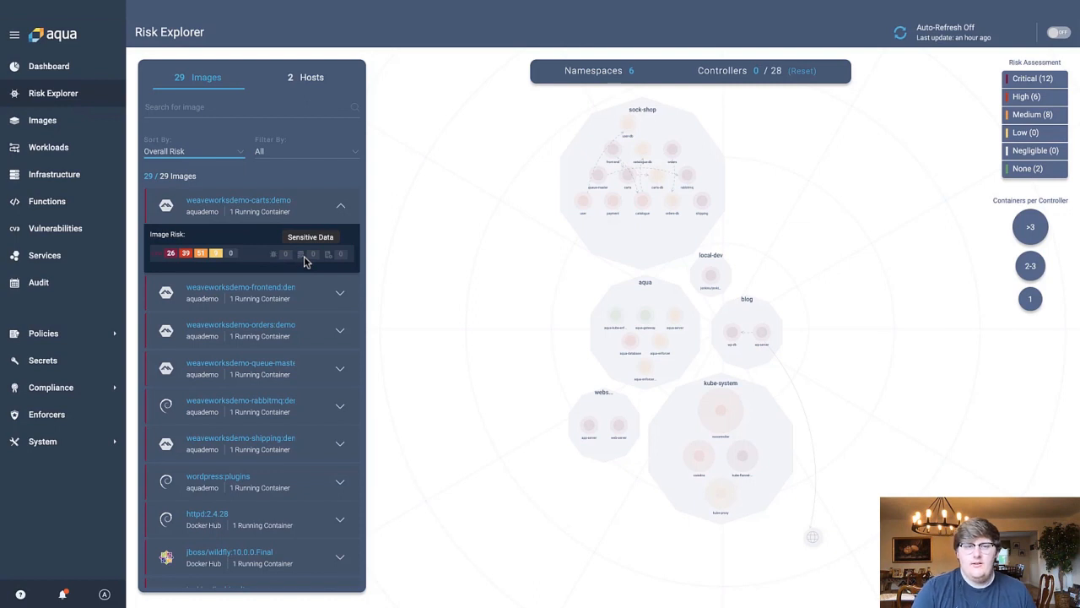
mouse_move(342, 253)
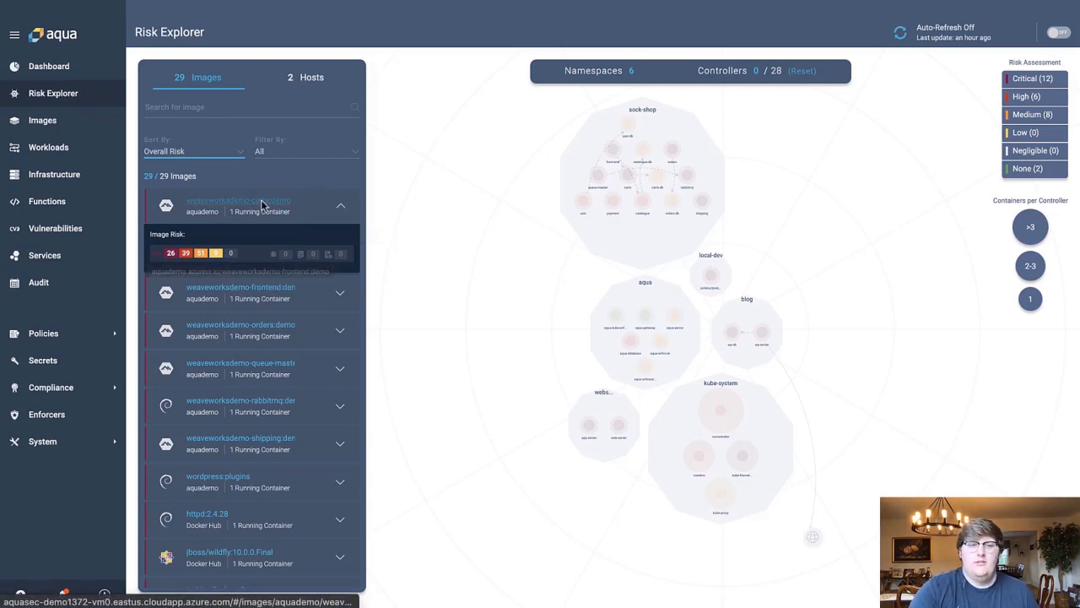
Switch to the Hosts list and expand the first of the two hosts' risk breakdown.
left_click(311, 76)
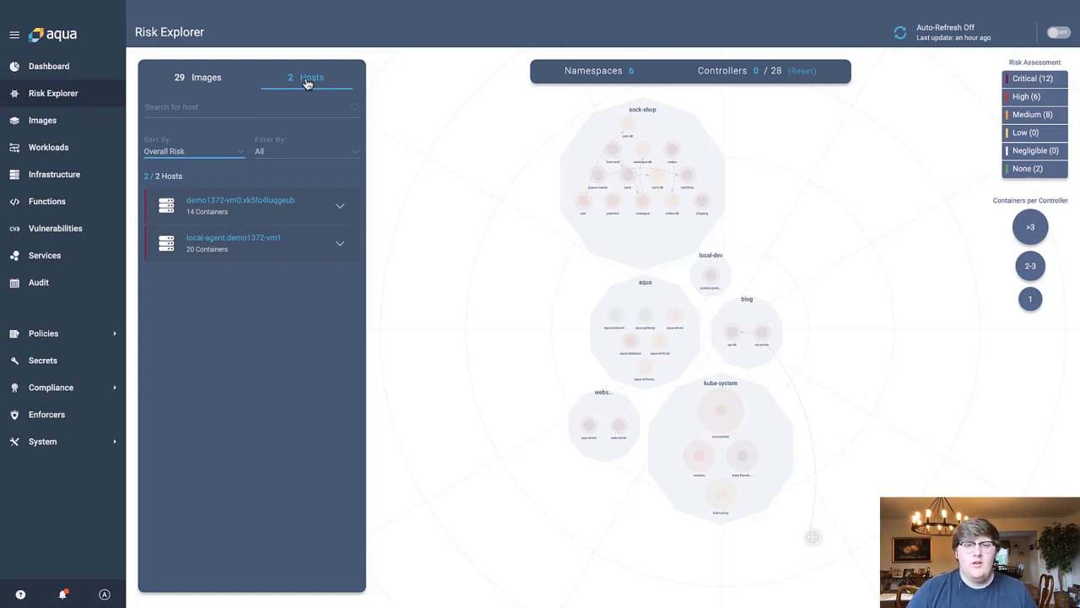
mouse_move(340, 207)
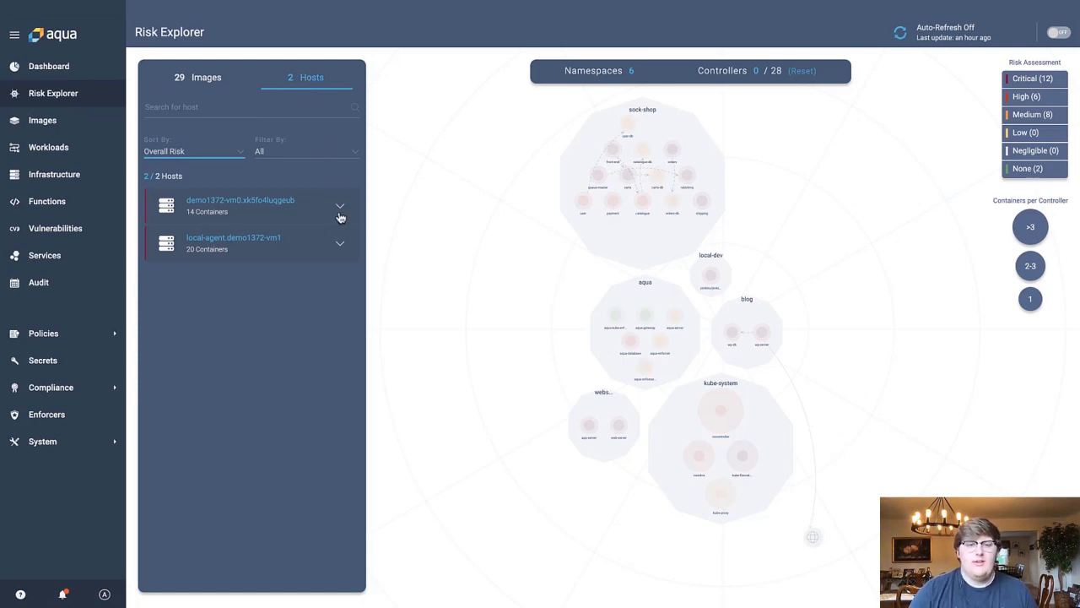
left_click(340, 206)
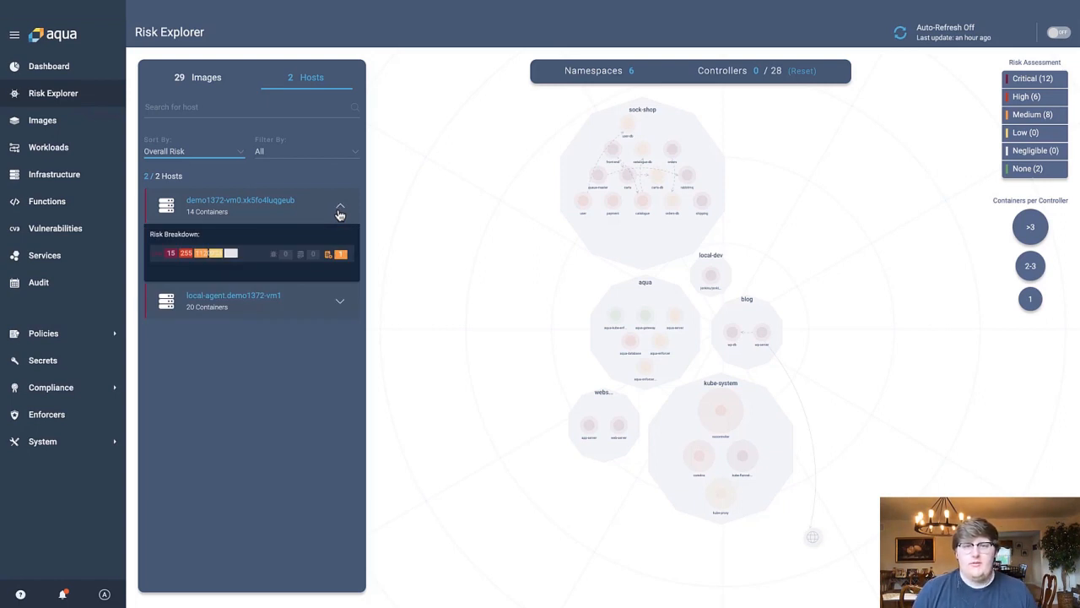
mouse_move(202, 81)
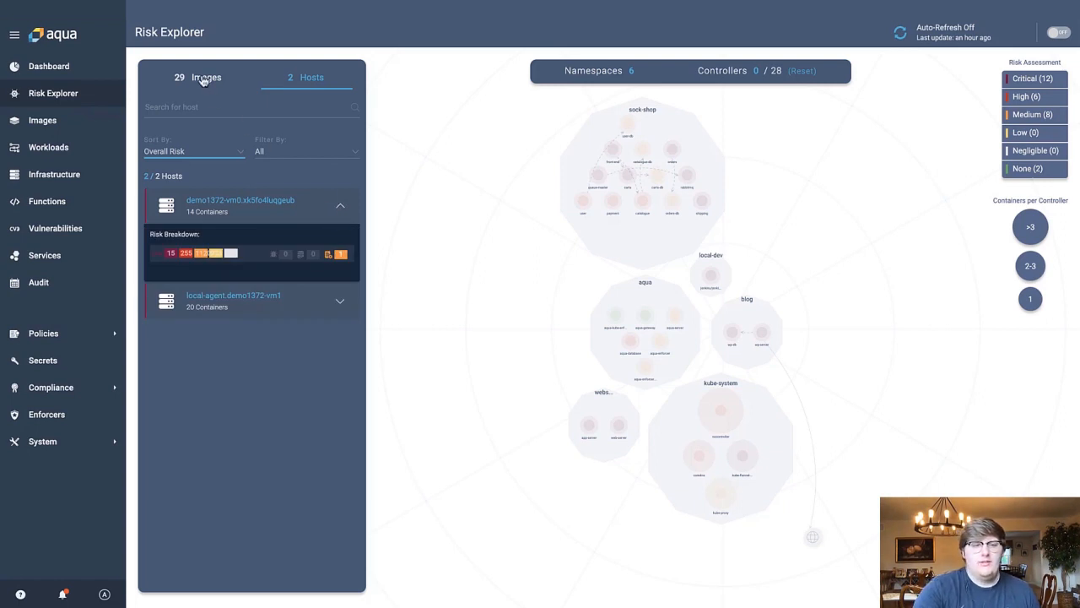
Return to the 29-image list and select Critical in the Risk Assessment legend.
left_click(206, 77)
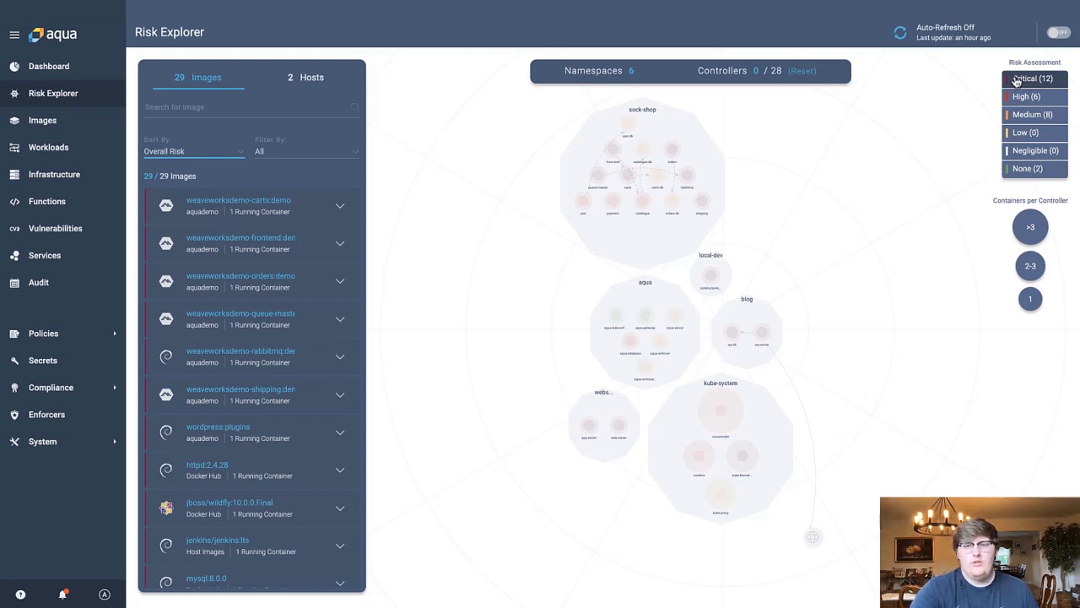
left_click(1026, 97)
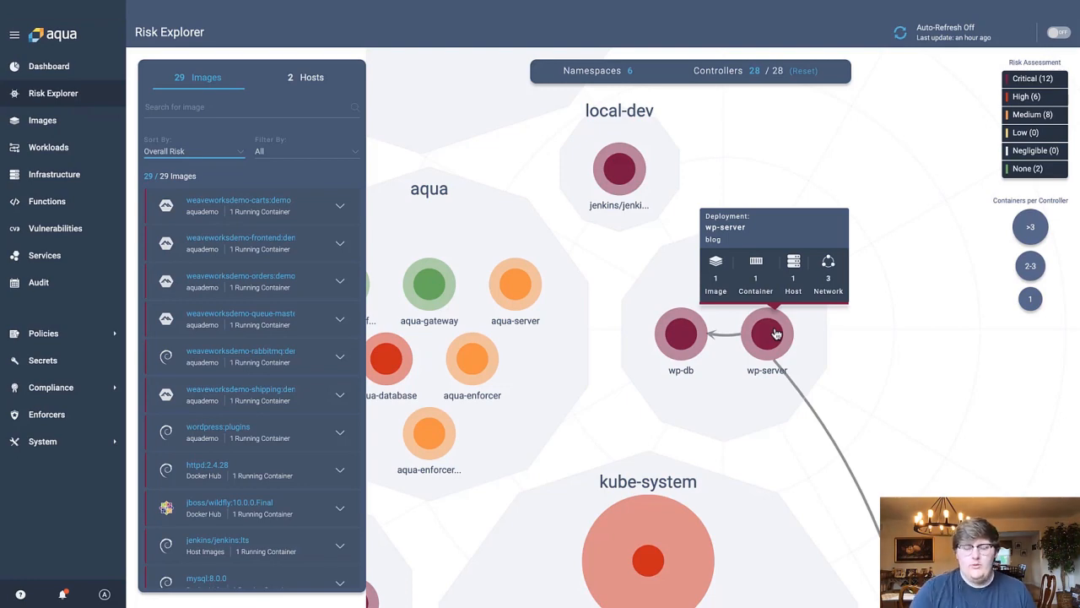
Open the wp-server node in the blog namespace to view its deployment risks.
left_click(766, 333)
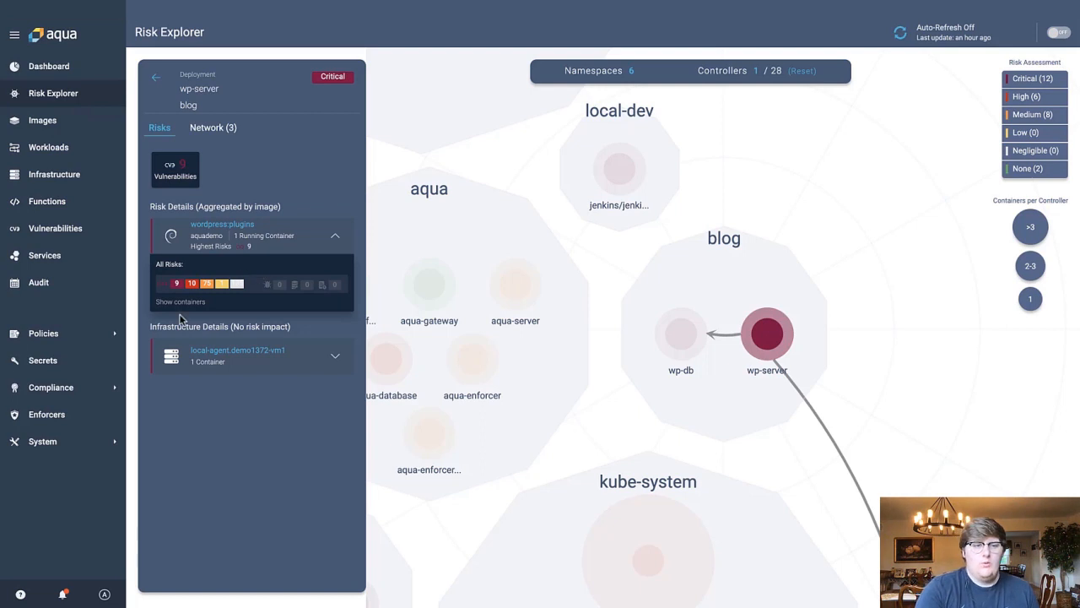
Show wordpress:plugins containers, expand the local-agent host, then view wp-server network connections.
left_click(180, 301)
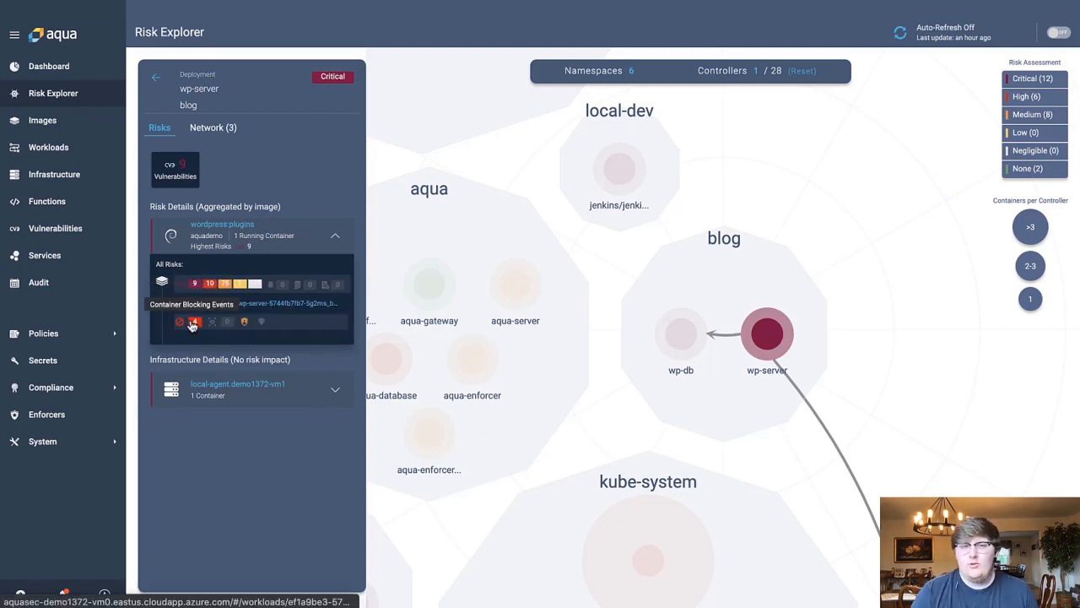
mouse_move(212, 322)
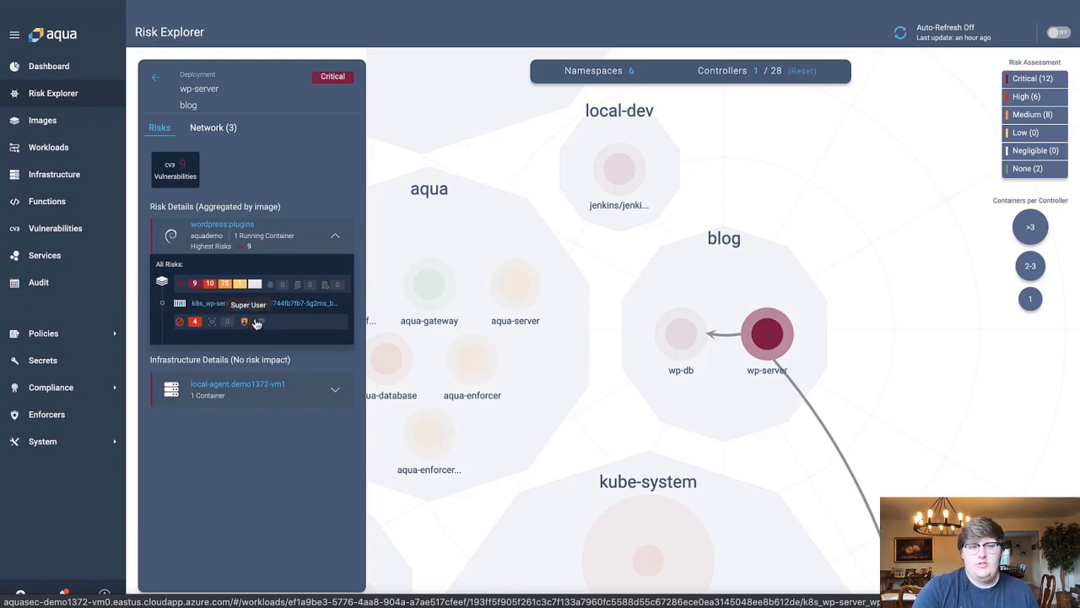
left_click(335, 390)
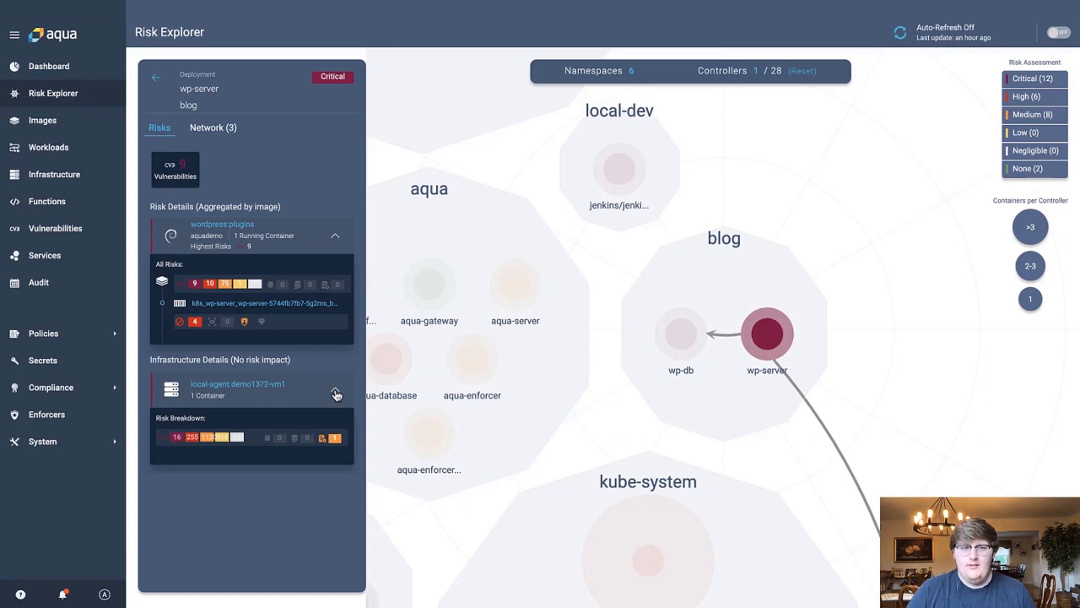
left_click(207, 128)
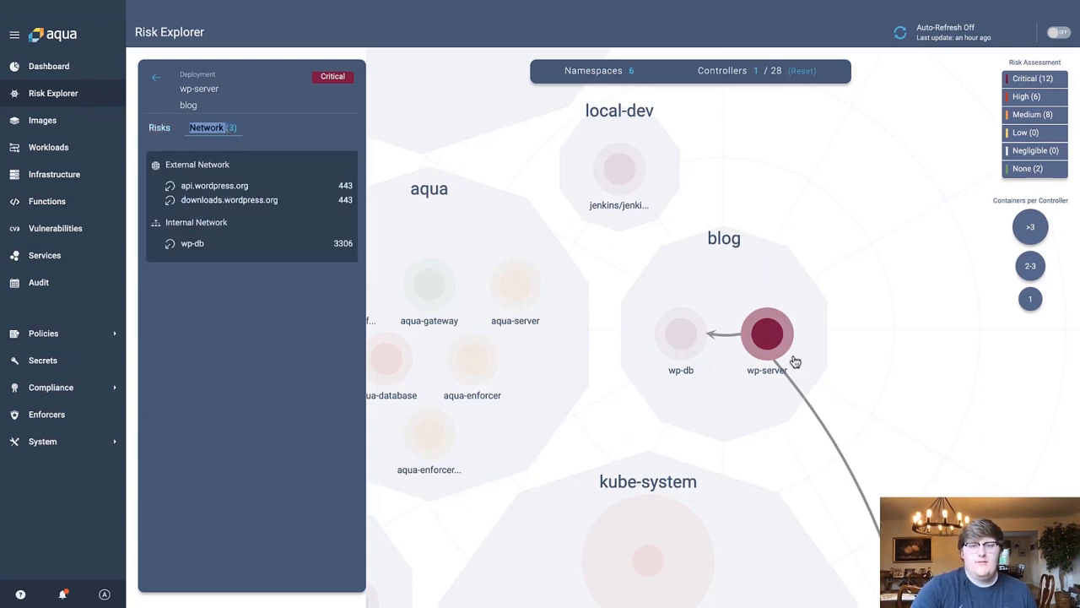
mouse_move(774, 387)
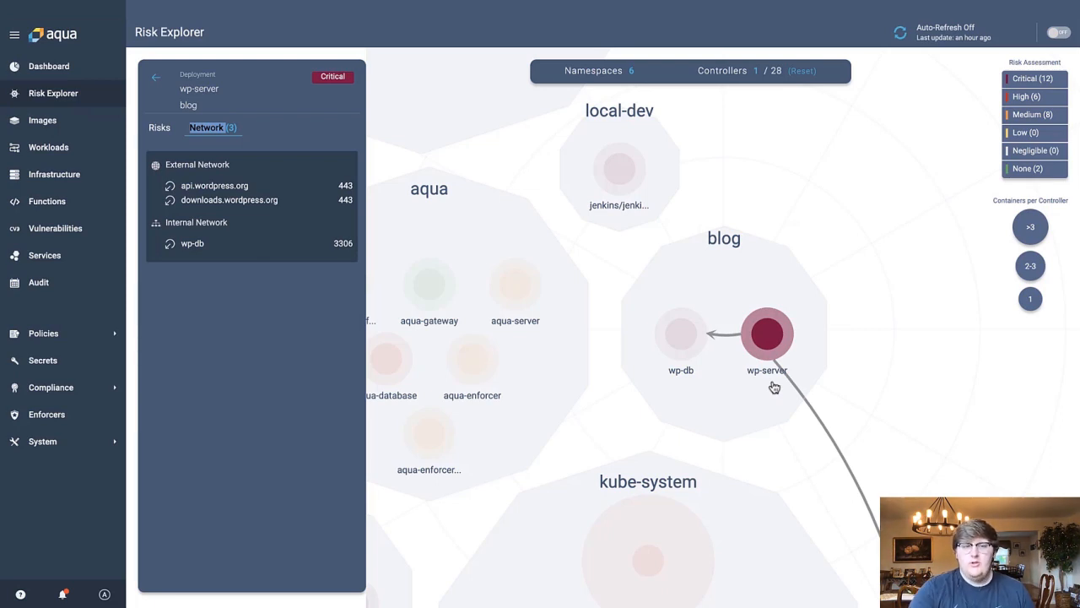
Switch the wp-server panel from Network back to the Risks tab.
left_click(159, 128)
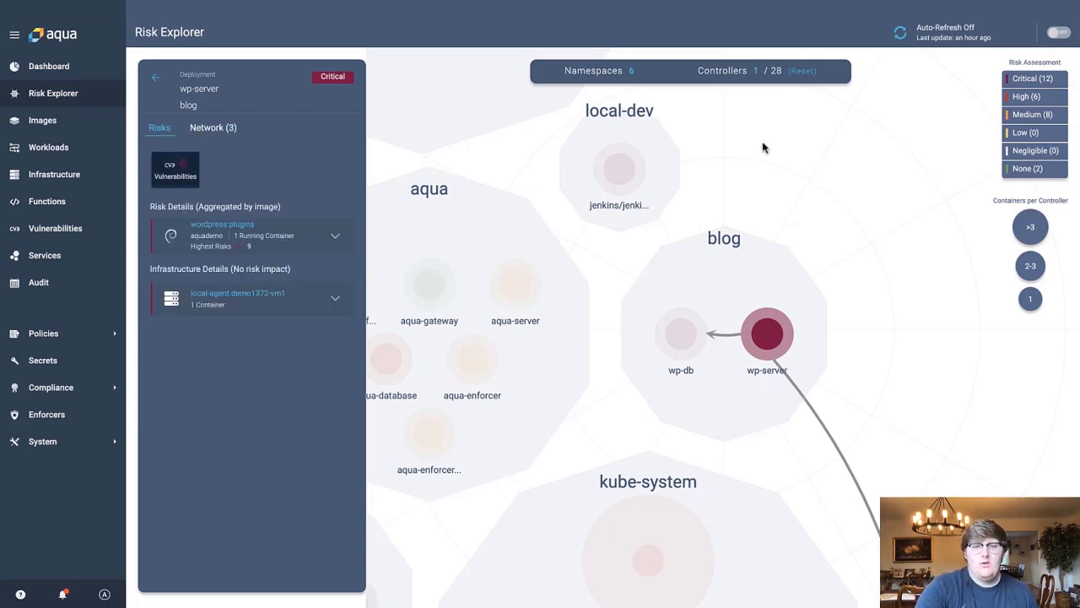